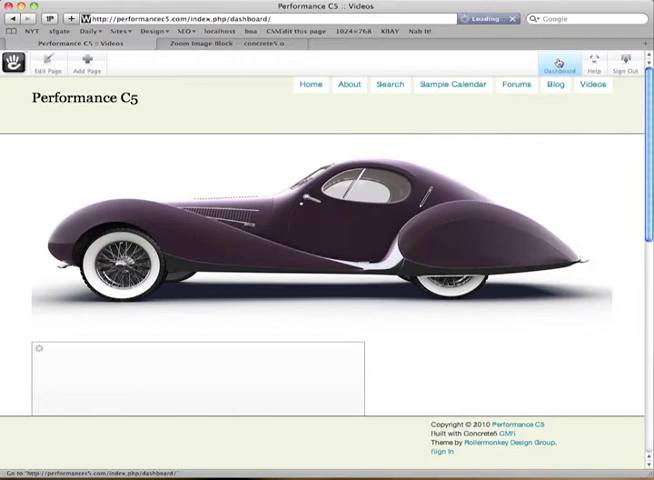
Open the concrete5 Dashboard from the top-right toolbar.
left_click(560, 65)
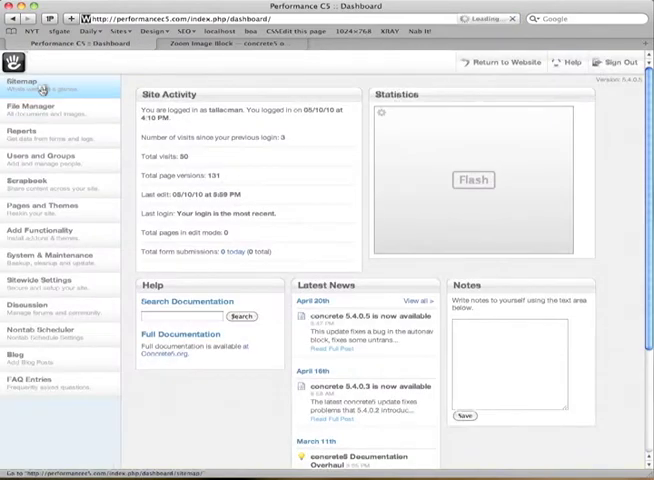
Open the Full Sitemap showing Home's child pages, including Videos, About, Forums and Blog.
left_click(20, 84)
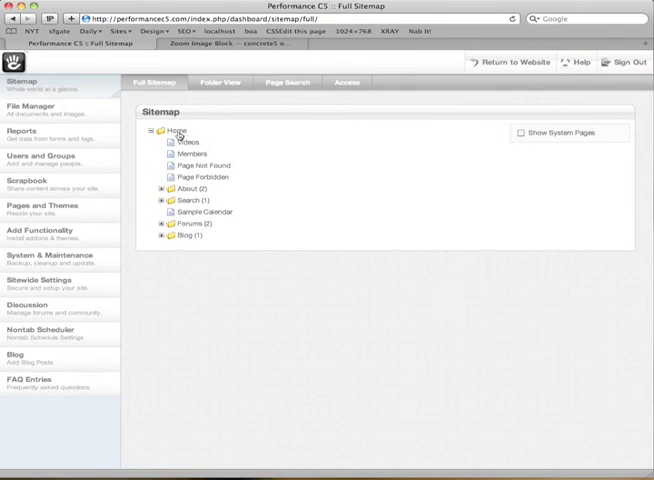
mouse_move(519, 62)
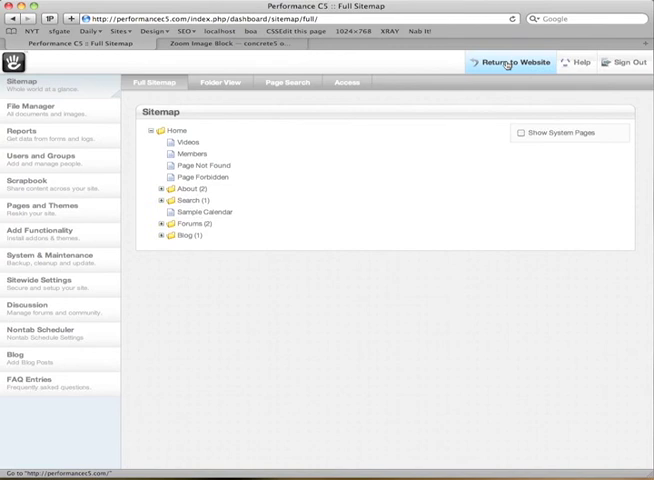
Return to the live website and visit the Videos page from the navigation bar.
left_click(517, 62)
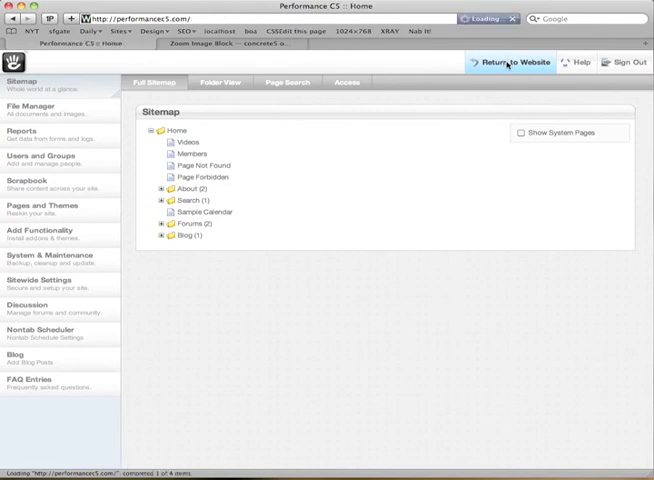
left_click(517, 62)
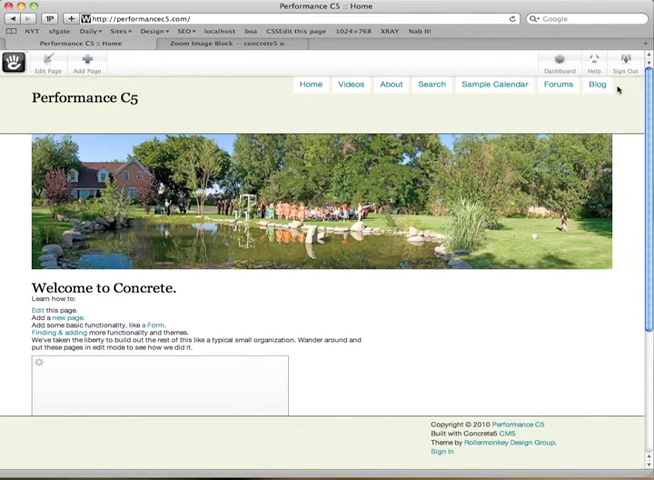
mouse_move(390, 84)
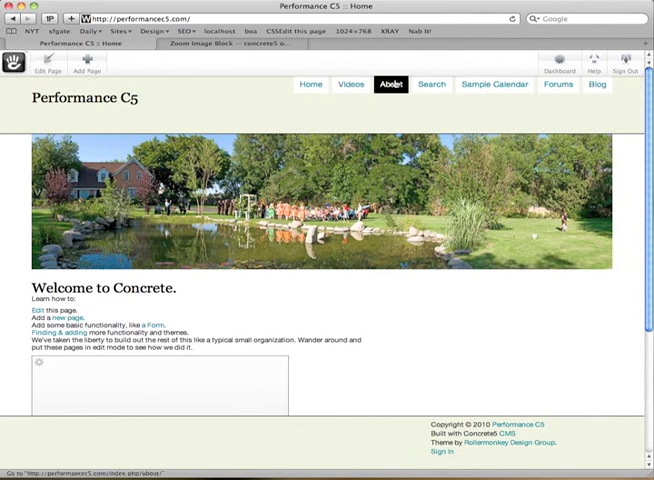
left_click(350, 84)
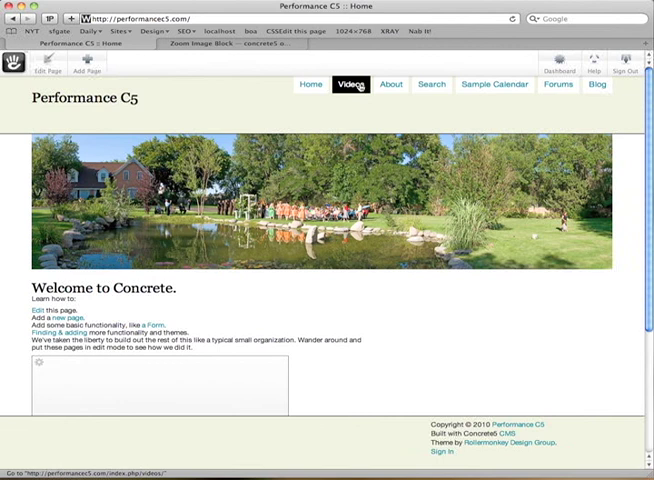